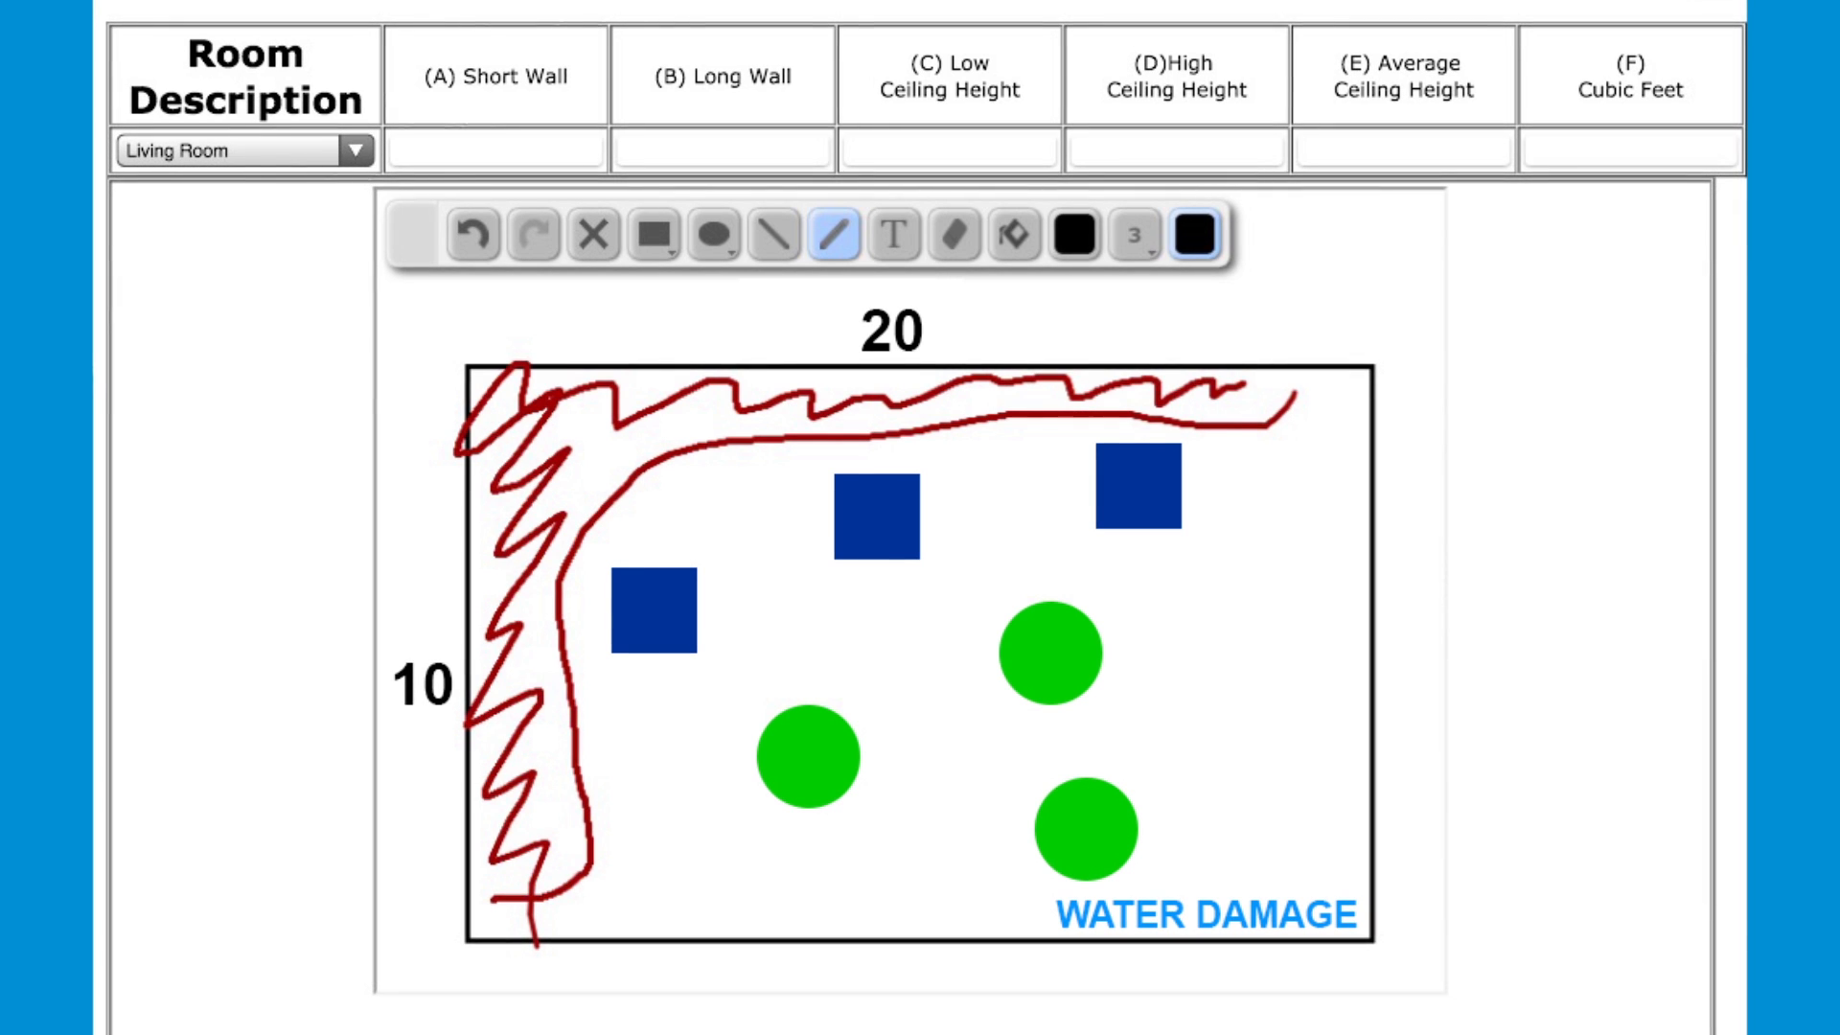
Draw a light blue freehand stroke along the upper-left edge of the red damage outline
drag(558, 375, 523, 645)
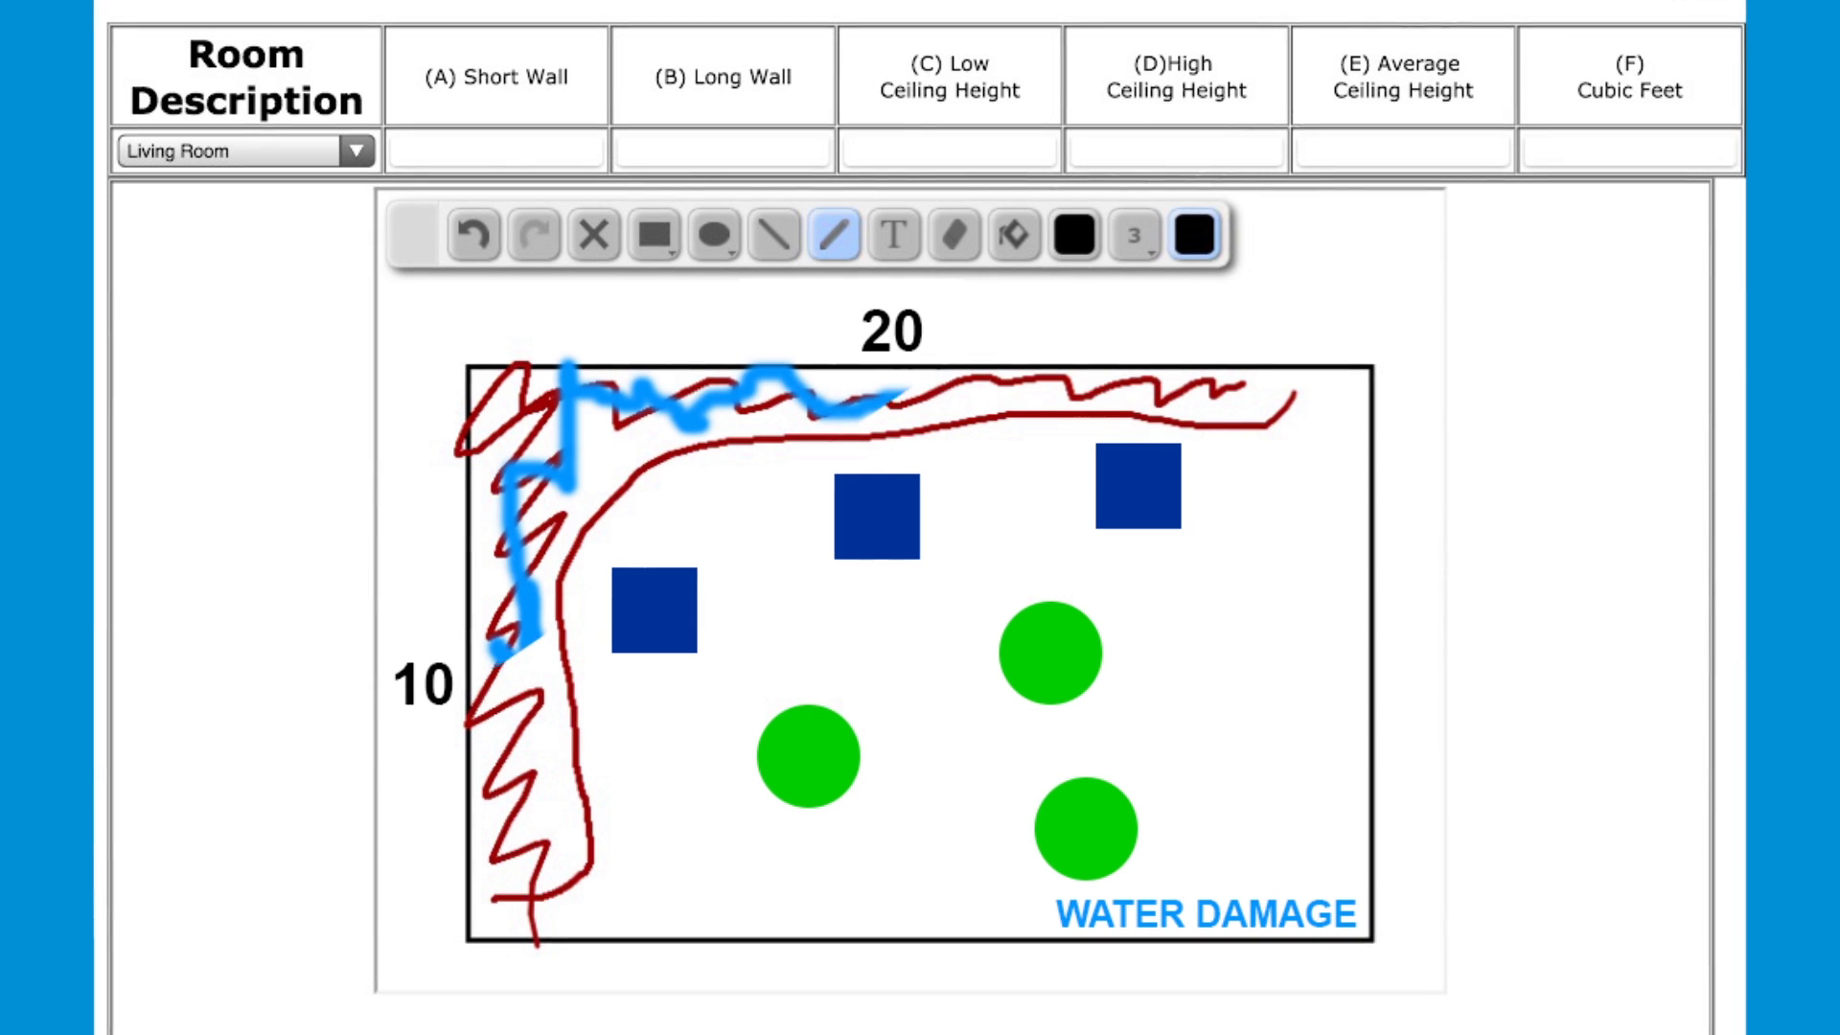